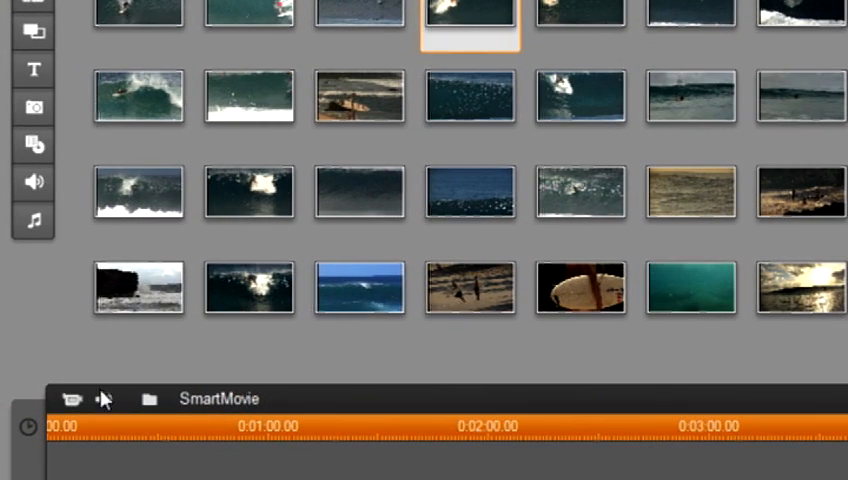
Open the Picture-in-picture/Chroma key panel, showing the Top Right Corner preset
{"action": "left_click", "coordinate": [33, 310]}
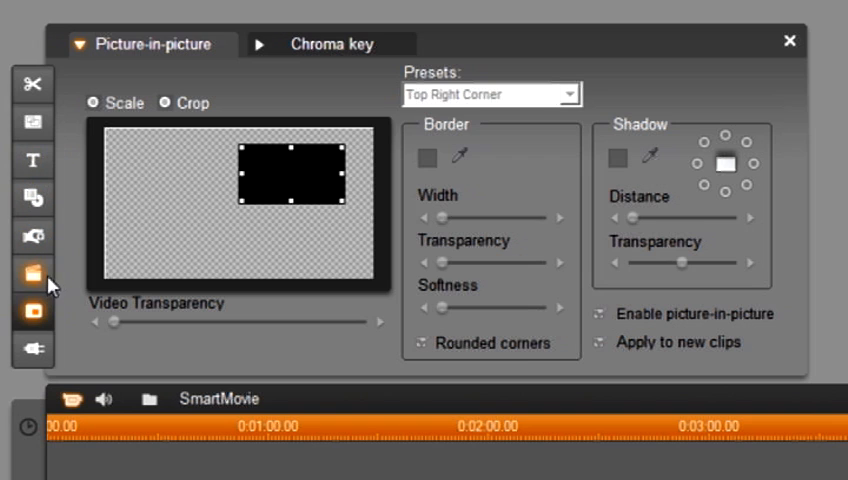
Open the SmartMovie tool from the toolbox
{"action": "left_click", "coordinate": [33, 270]}
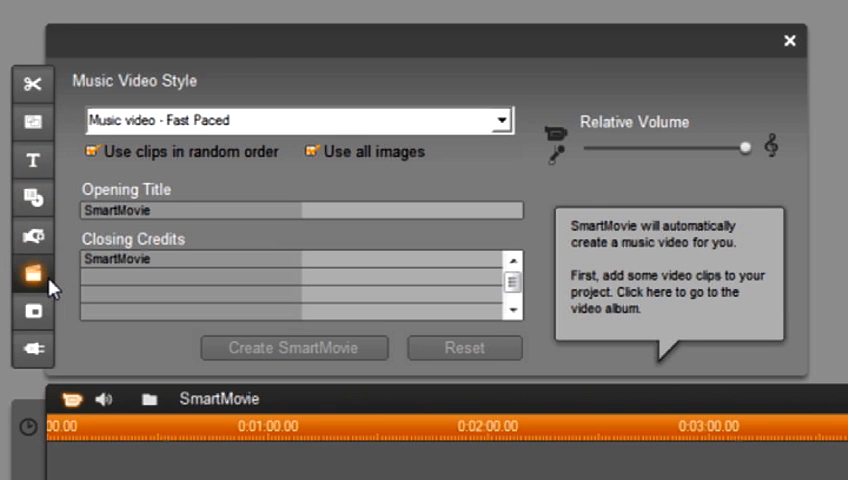
{"action": "mouse_move", "coordinate": [483, 138]}
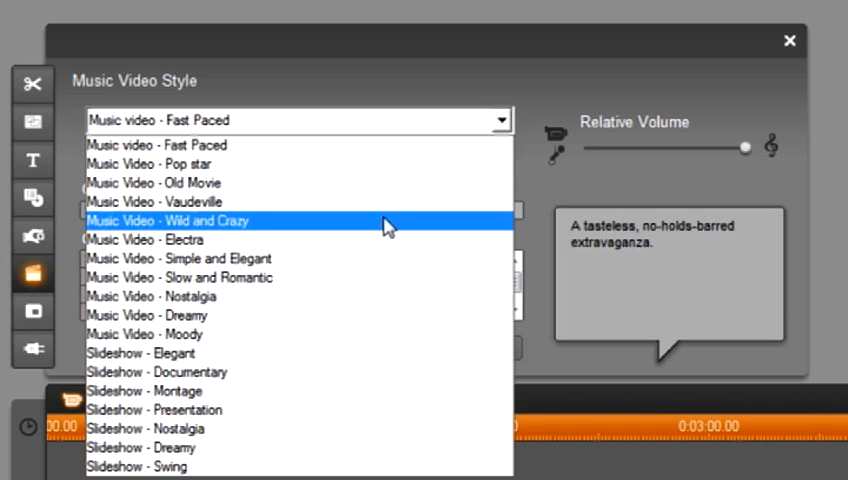
{"action": "mouse_move", "coordinate": [368, 296]}
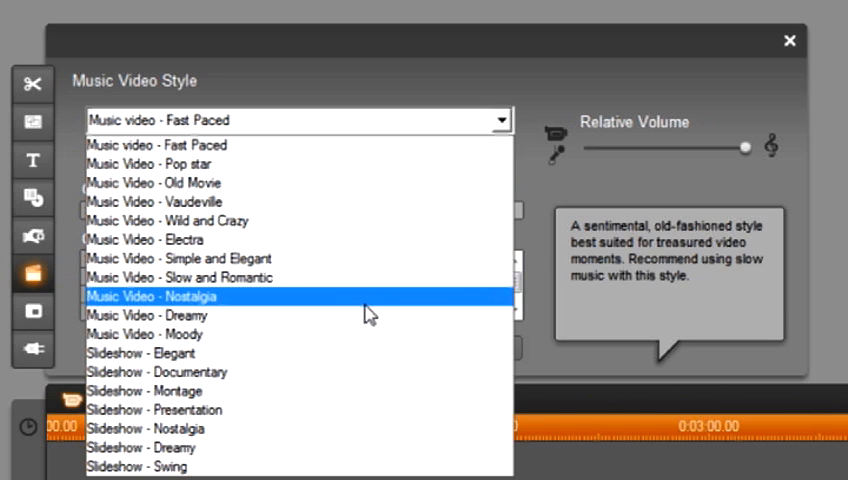
{"action": "mouse_move", "coordinate": [335, 183]}
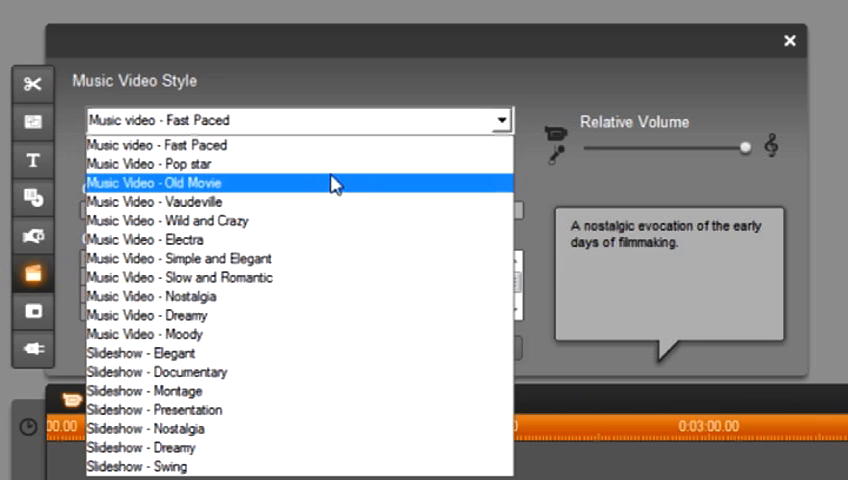
{"action": "mouse_move", "coordinate": [314, 153]}
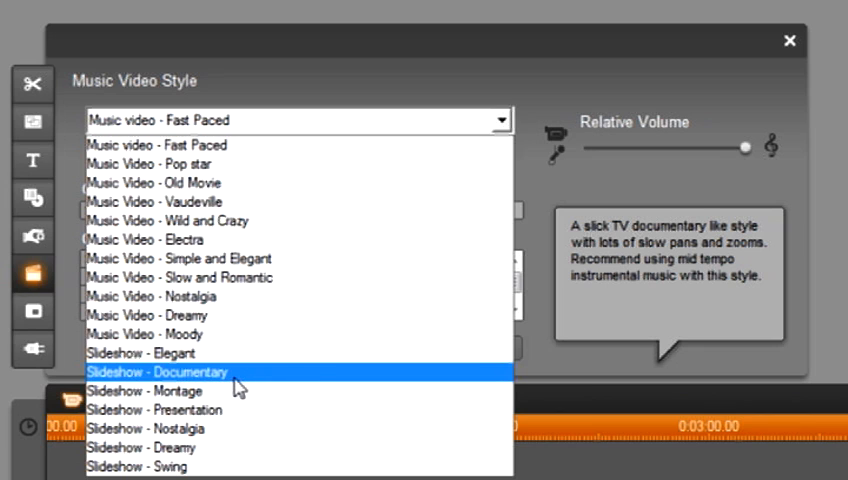
{"action": "mouse_move", "coordinate": [232, 383]}
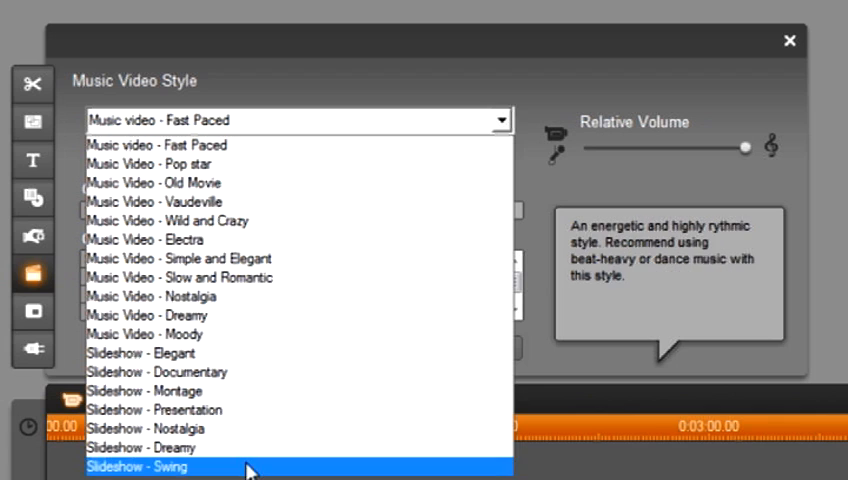
{"action": "mouse_move", "coordinate": [250, 372]}
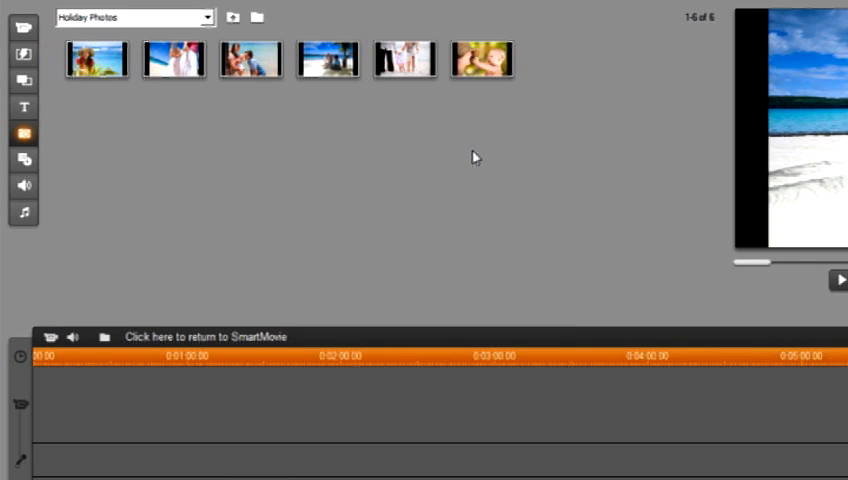
{"action": "mouse_move", "coordinate": [474, 133]}
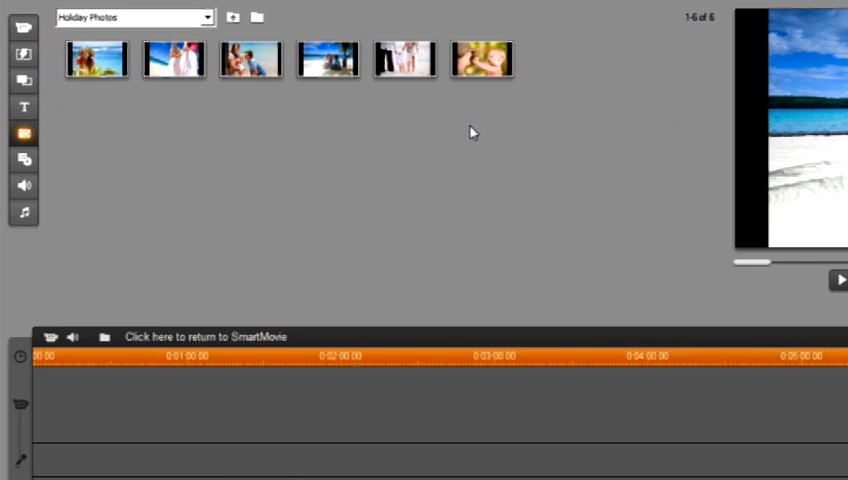
{"action": "mouse_move", "coordinate": [515, 105]}
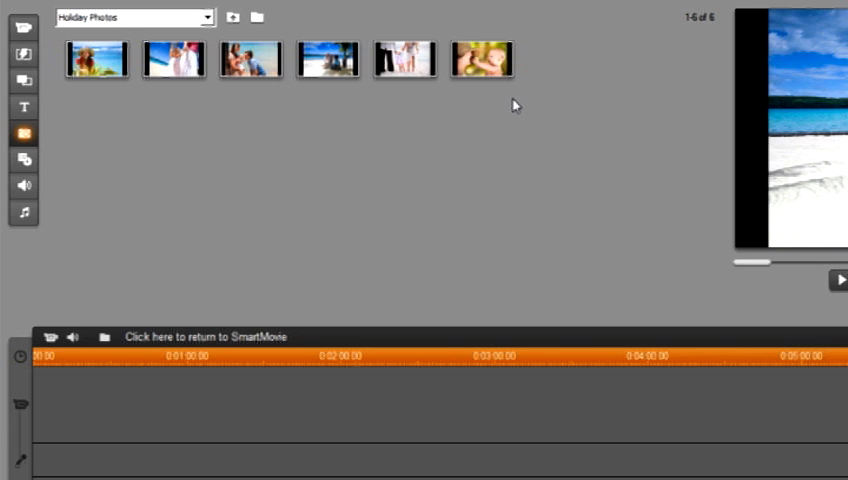
Preview the baby, palm-tree beach and child-on-beach photos in the Player
{"action": "left_click", "coordinate": [481, 60]}
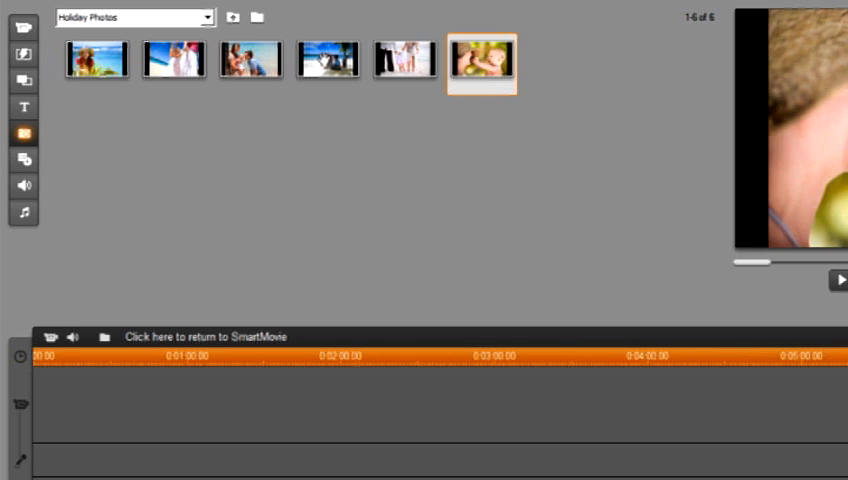
{"action": "left_click", "coordinate": [328, 62]}
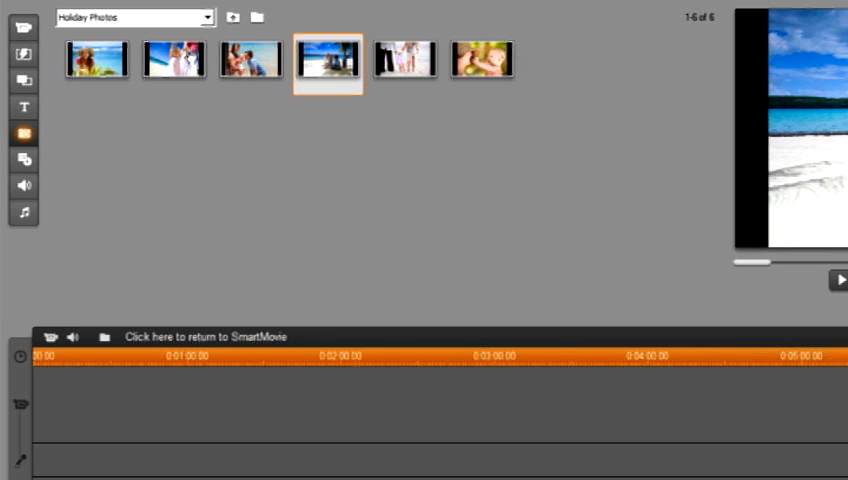
{"action": "left_click", "coordinate": [173, 60]}
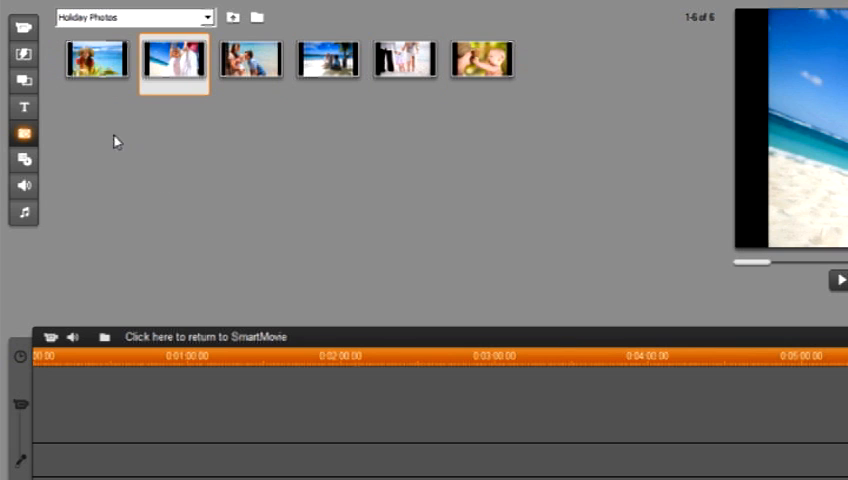
{"action": "mouse_move", "coordinate": [536, 138]}
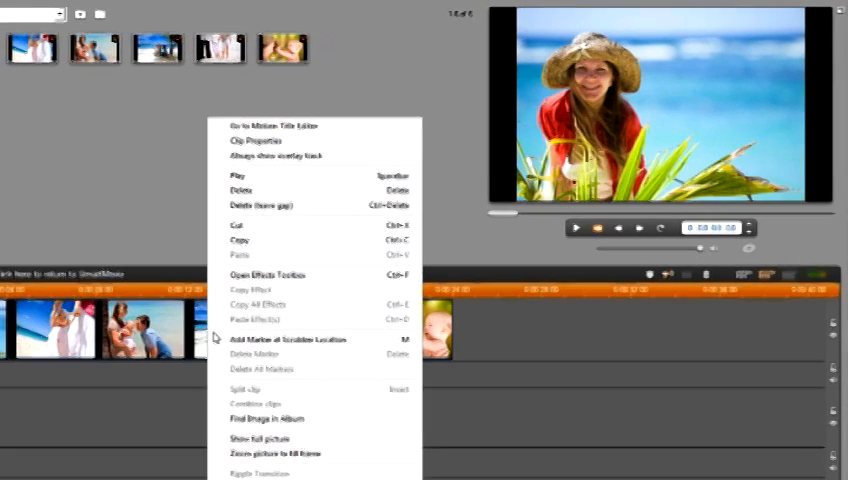
{"action": "mouse_move", "coordinate": [278, 461]}
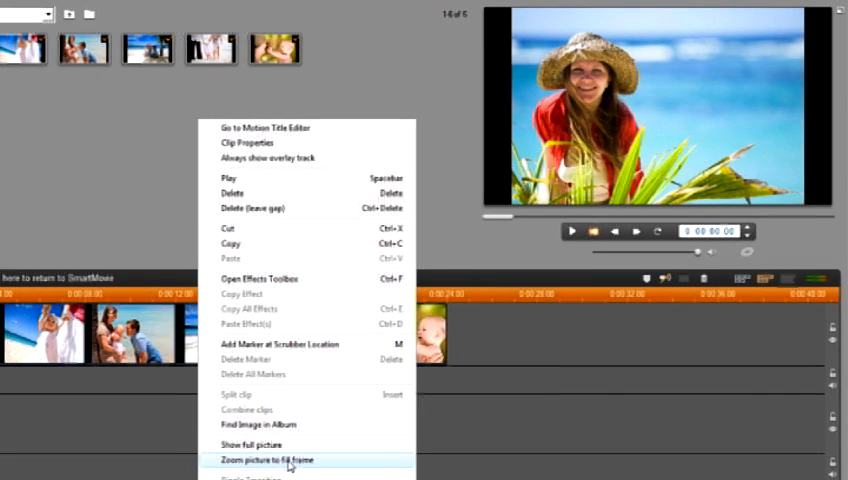
Apply Zoom picture to fill frame to the photo clip on the timeline
{"action": "left_click", "coordinate": [280, 461]}
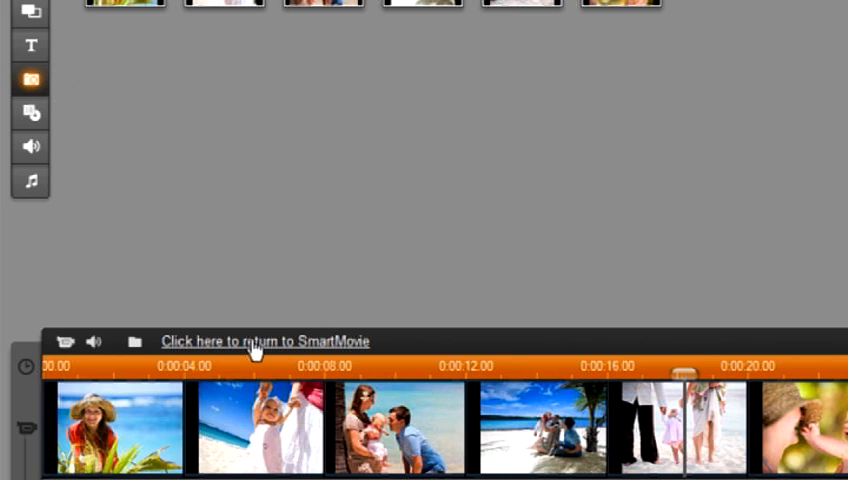
Return to the SmartMovie documentary slideshow panel
{"action": "left_click", "coordinate": [265, 341]}
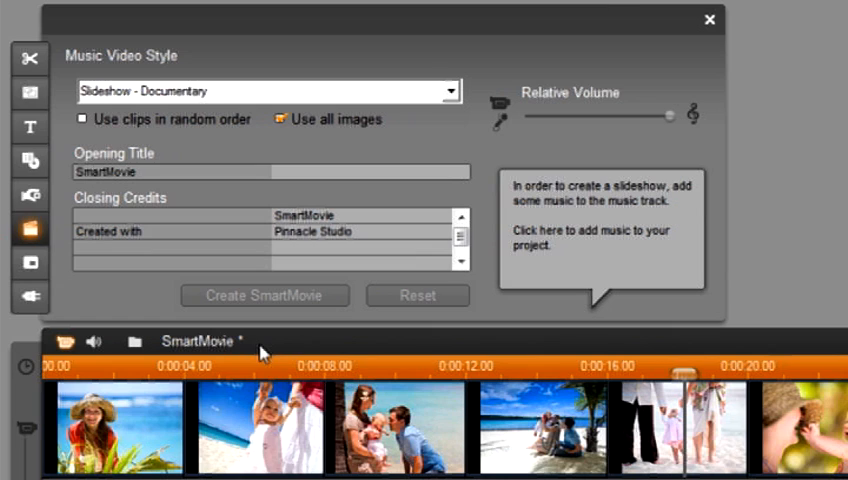
{"action": "mouse_move", "coordinate": [540, 298]}
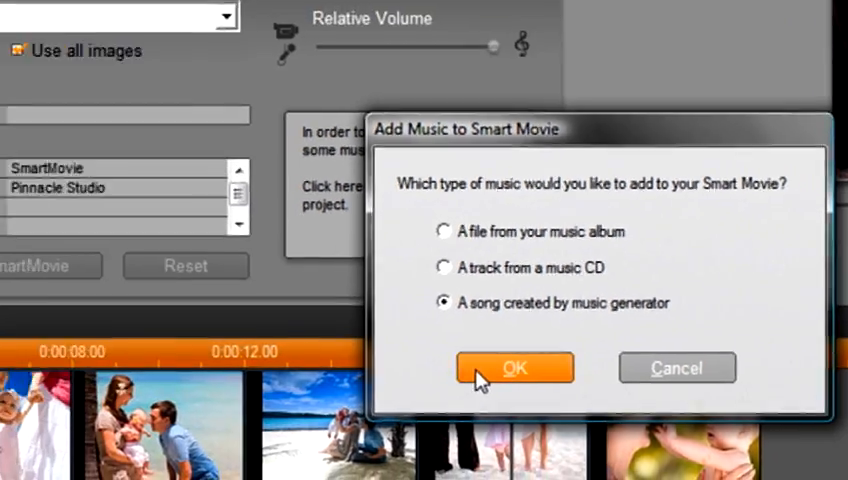
Add a 30-second Scorefitter Ethnic song, Caribbean Holiday – Sand Frolics, to the soundtrack
{"action": "left_click", "coordinate": [514, 367]}
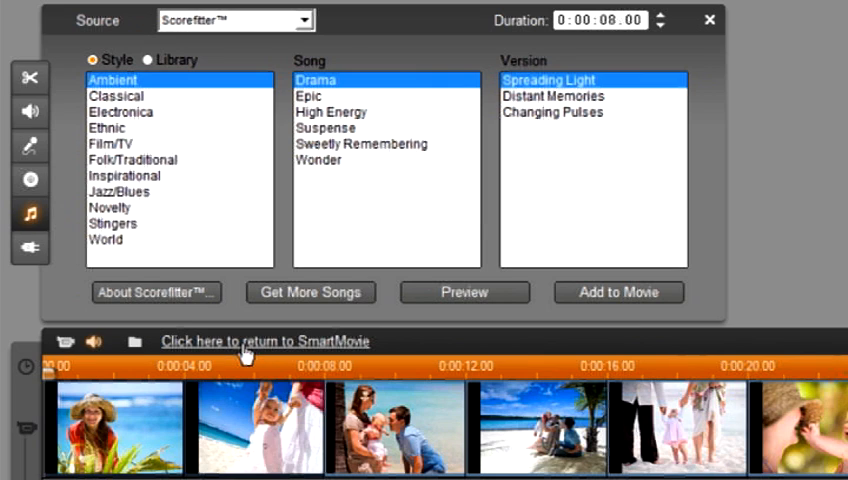
{"action": "mouse_move", "coordinate": [265, 328]}
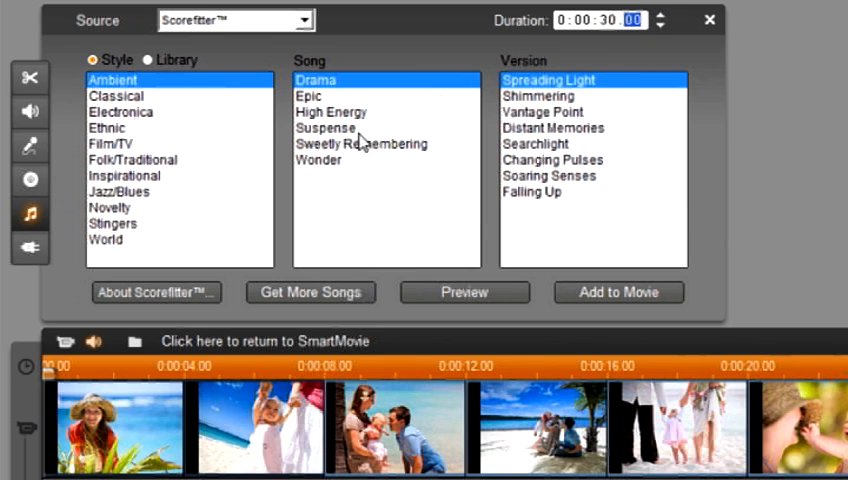
{"action": "mouse_move", "coordinate": [197, 120]}
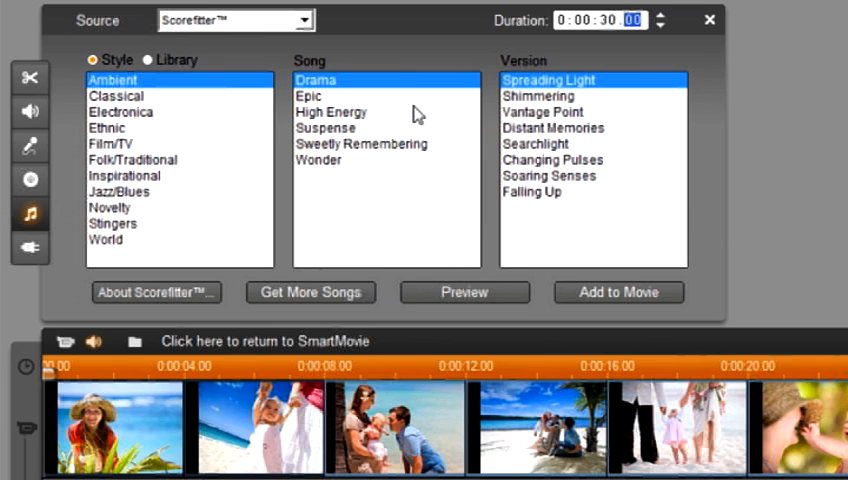
{"action": "mouse_move", "coordinate": [632, 127]}
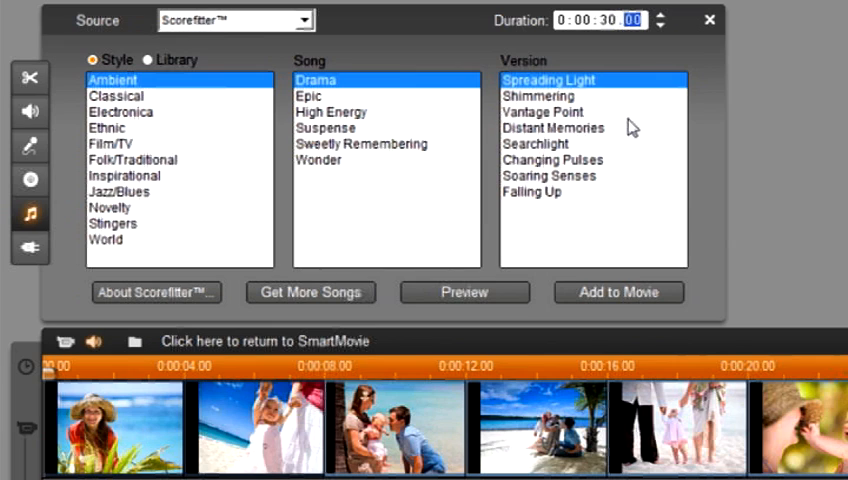
{"action": "mouse_move", "coordinate": [627, 131]}
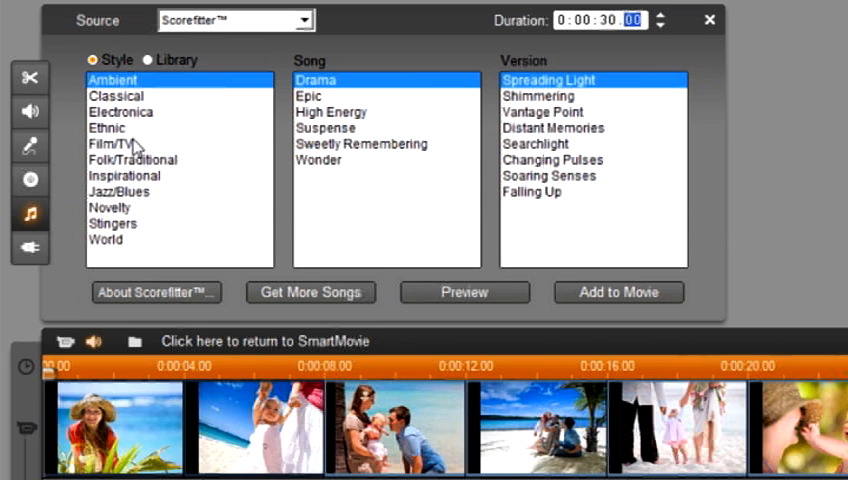
{"action": "left_click", "coordinate": [107, 127]}
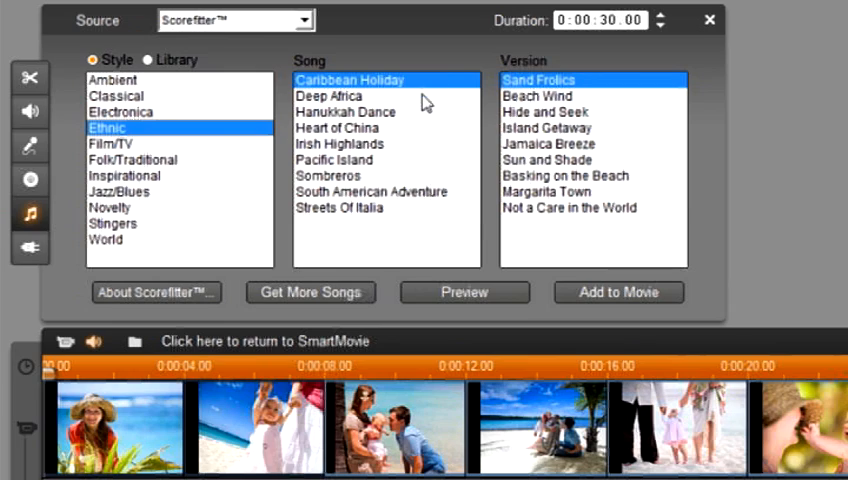
{"action": "mouse_move", "coordinate": [545, 95]}
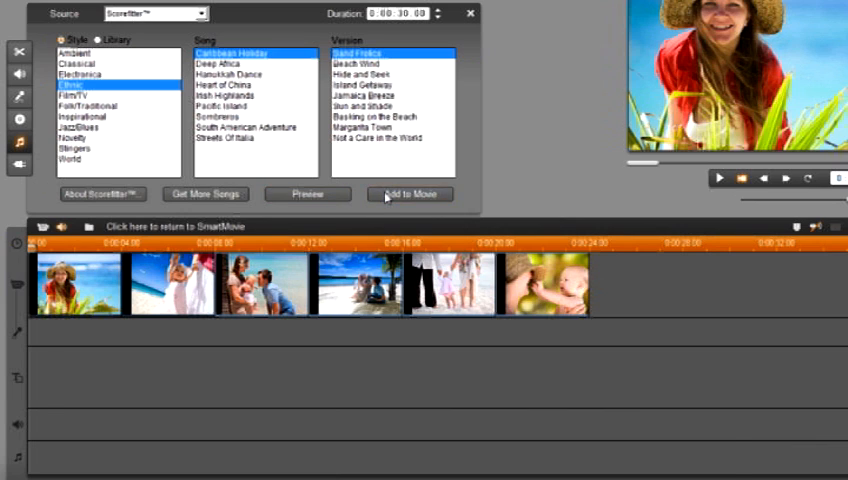
{"action": "left_click", "coordinate": [409, 194]}
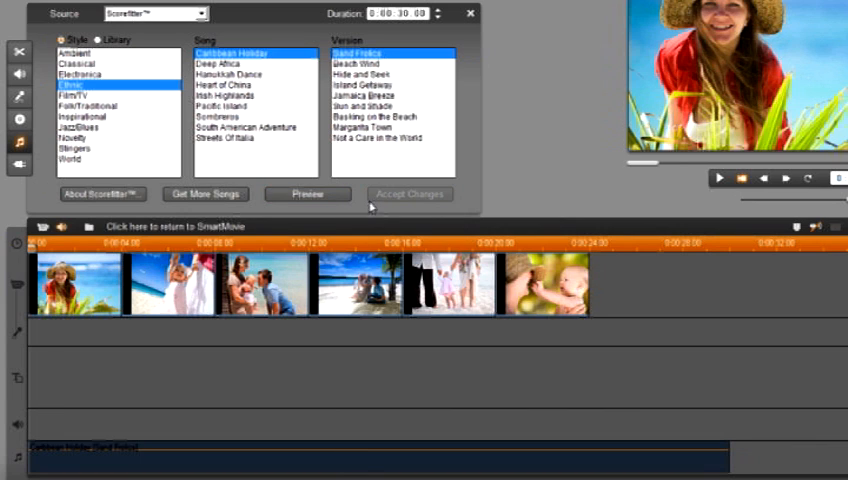
{"action": "mouse_move", "coordinate": [265, 232]}
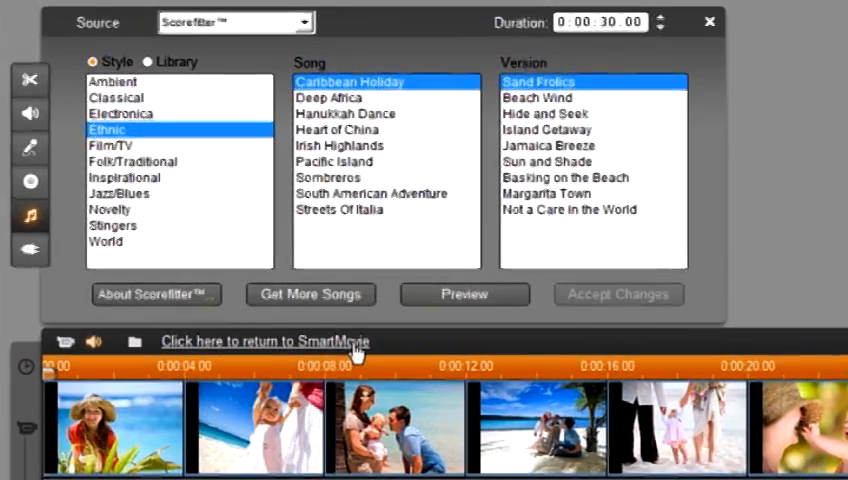
Go back to the SmartMovie panel via 'Click here to return to SmartMovie'
{"action": "left_click", "coordinate": [265, 341]}
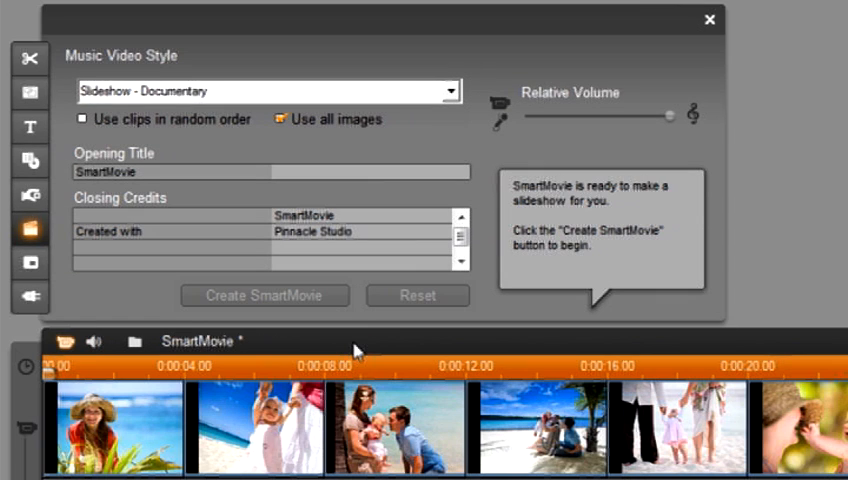
{"action": "mouse_move", "coordinate": [230, 208]}
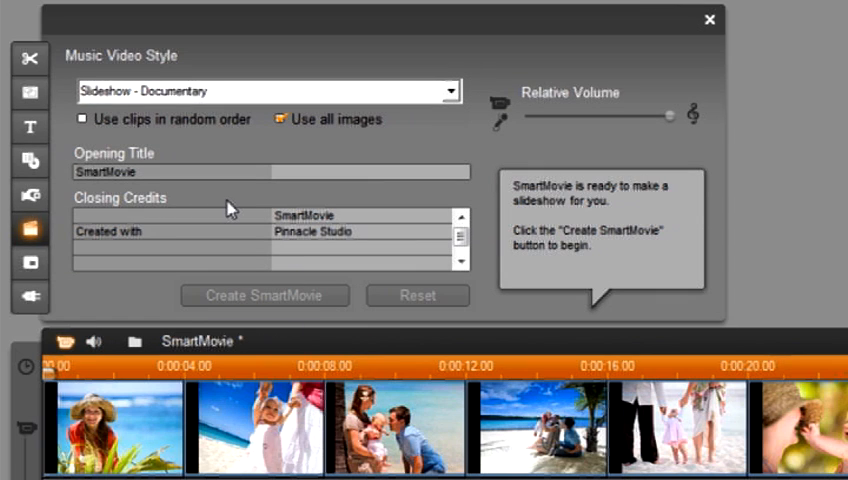
{"action": "mouse_move", "coordinate": [209, 195]}
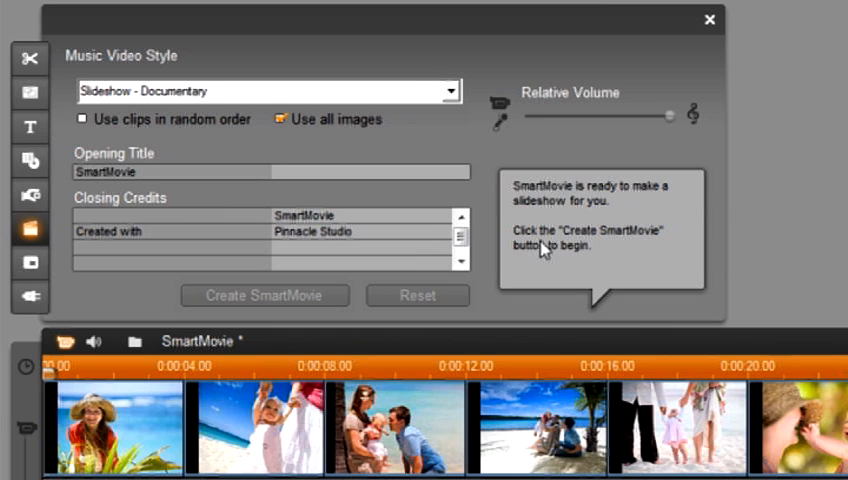
{"action": "mouse_move", "coordinate": [184, 203]}
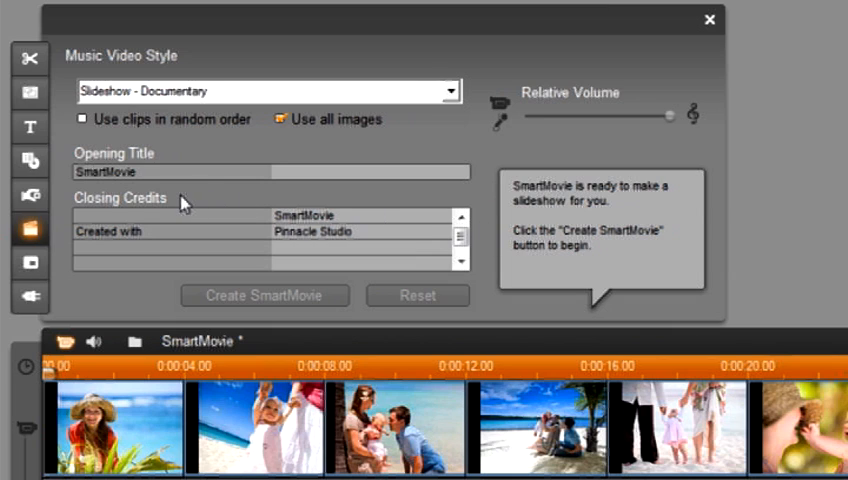
{"action": "mouse_move", "coordinate": [183, 189]}
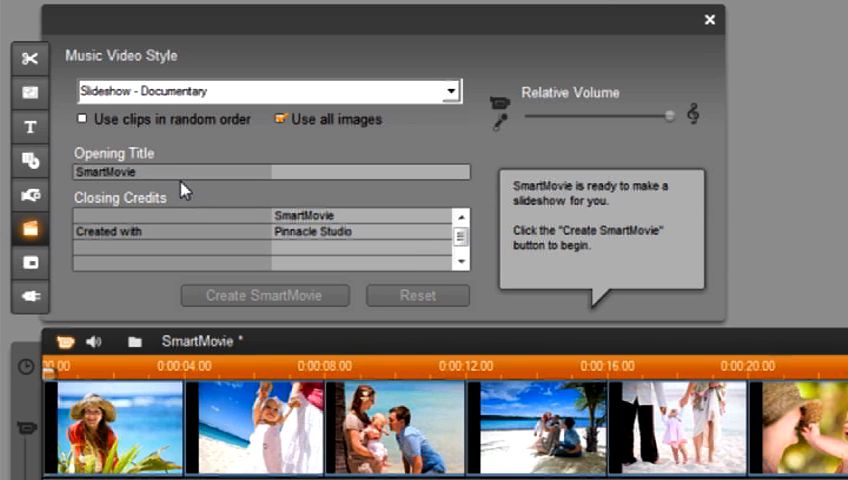
{"action": "mouse_move", "coordinate": [154, 178]}
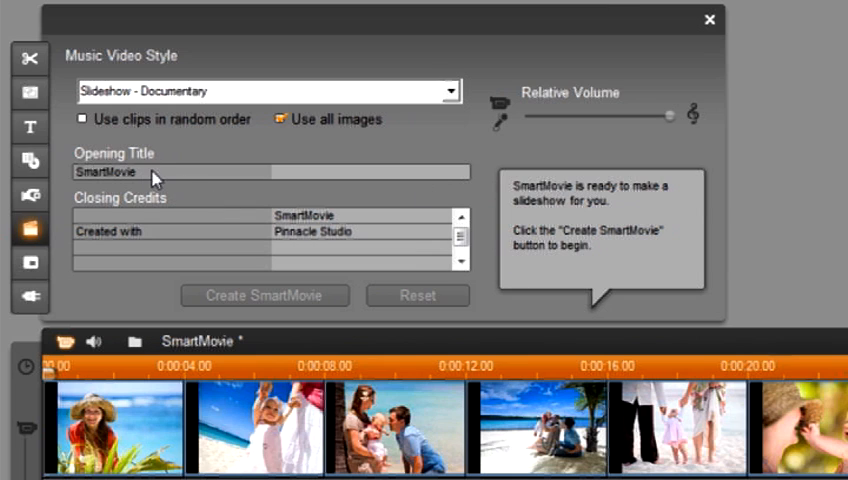
Replace the 'SmartMovie' opening title text with 'The Beach'
{"action": "double_click", "coordinate": [110, 172]}
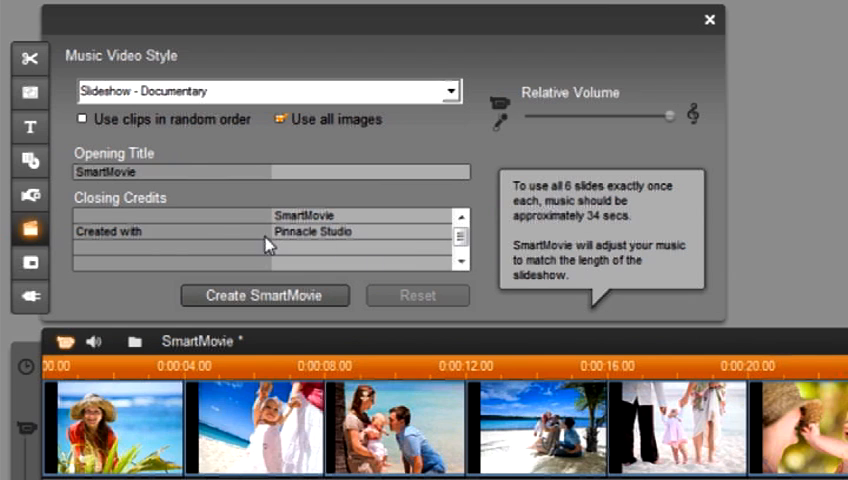
{"action": "double_click", "coordinate": [106, 172]}
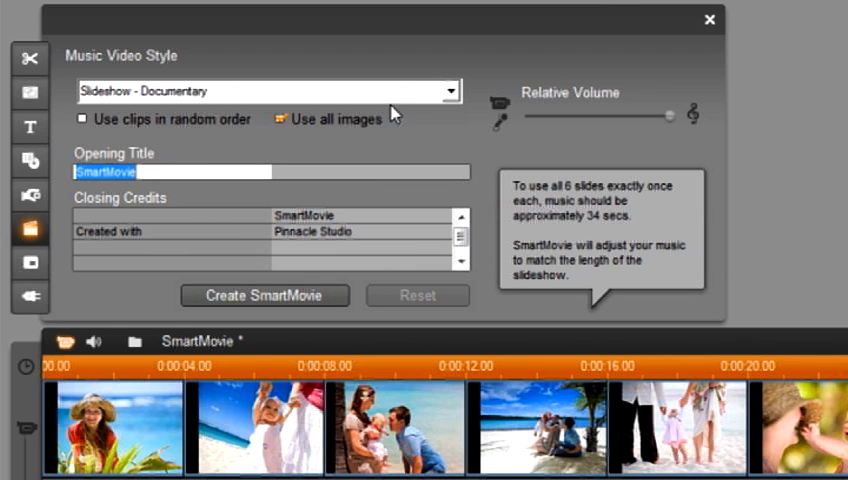
{"action": "mouse_move", "coordinate": [765, 6]}
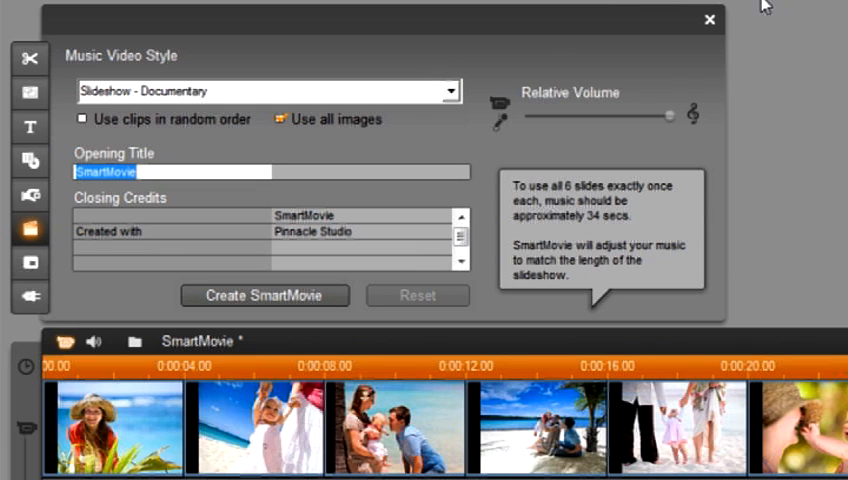
{"action": "type", "text": "The"}
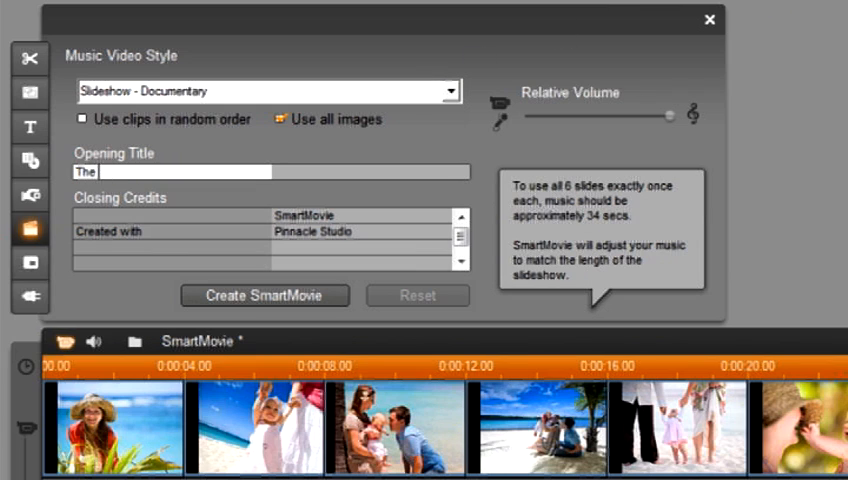
{"action": "type", "text": "Beach"}
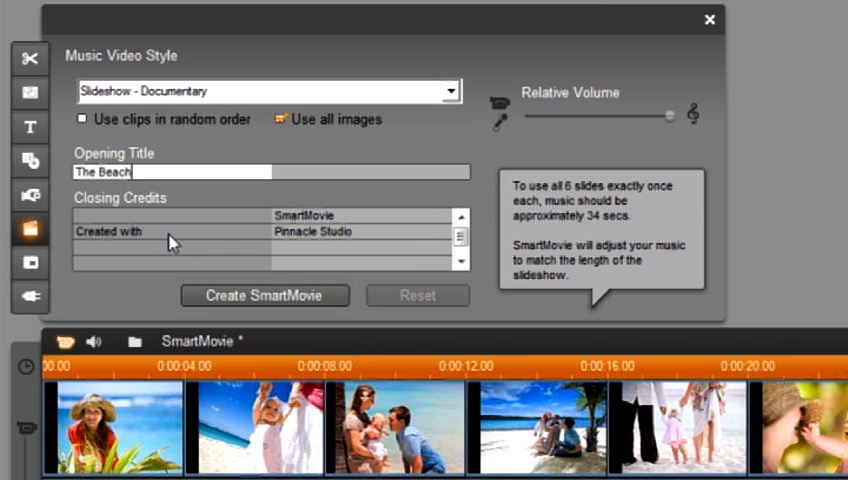
{"action": "mouse_move", "coordinate": [142, 130]}
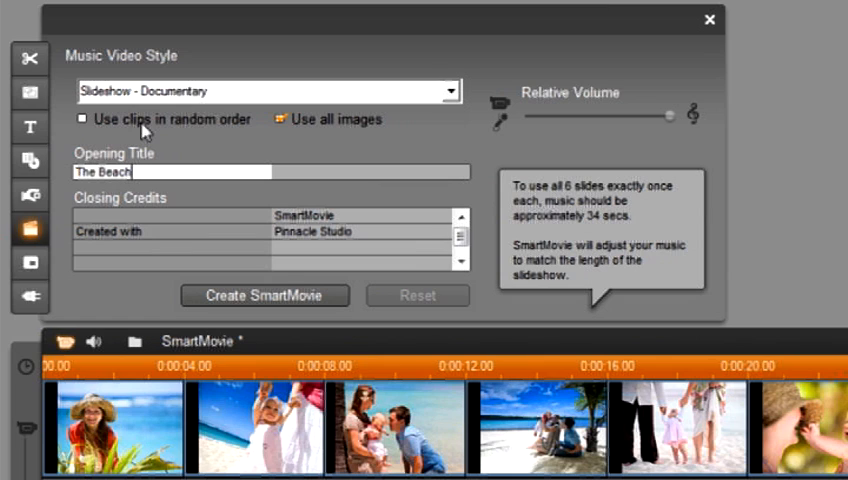
{"action": "mouse_move", "coordinate": [168, 151]}
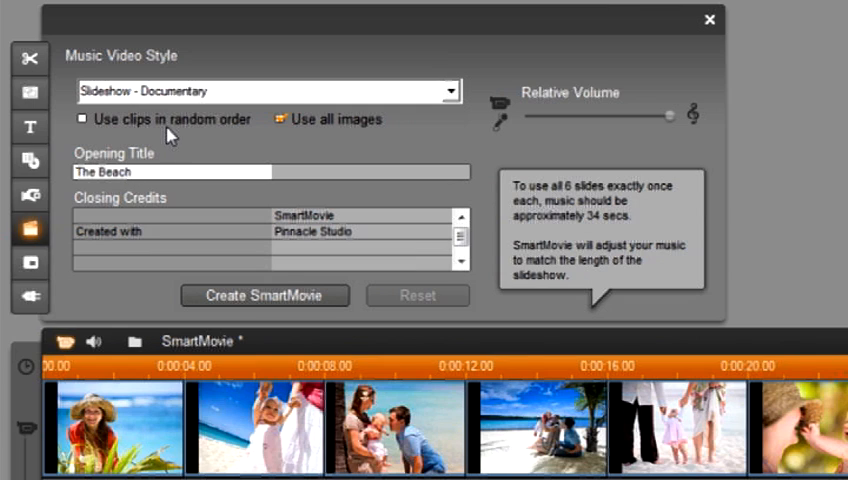
{"action": "mouse_move", "coordinate": [500, 150]}
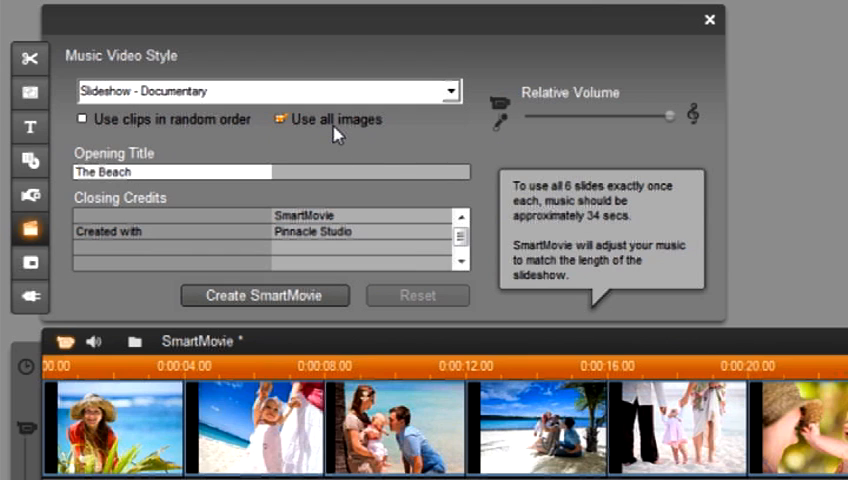
{"action": "left_click", "coordinate": [130, 172]}
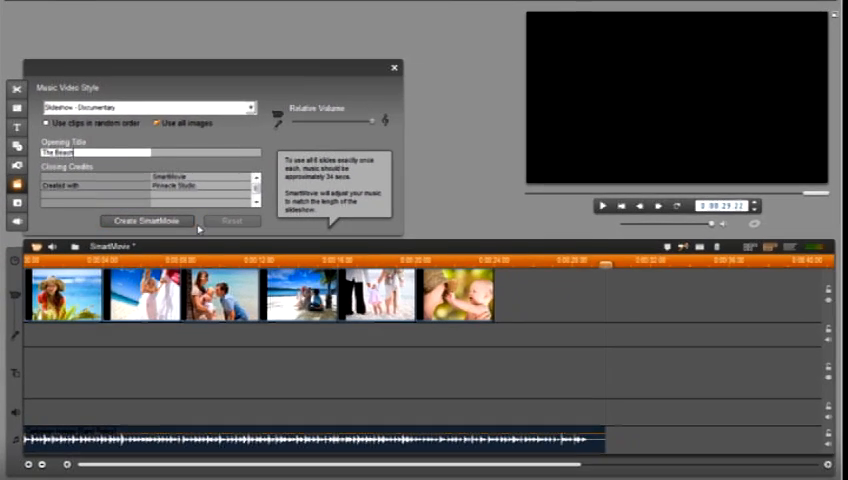
Create the SmartMovie slideshow from the six photos and Caribbean Holiday soundtrack
{"action": "left_click", "coordinate": [147, 221]}
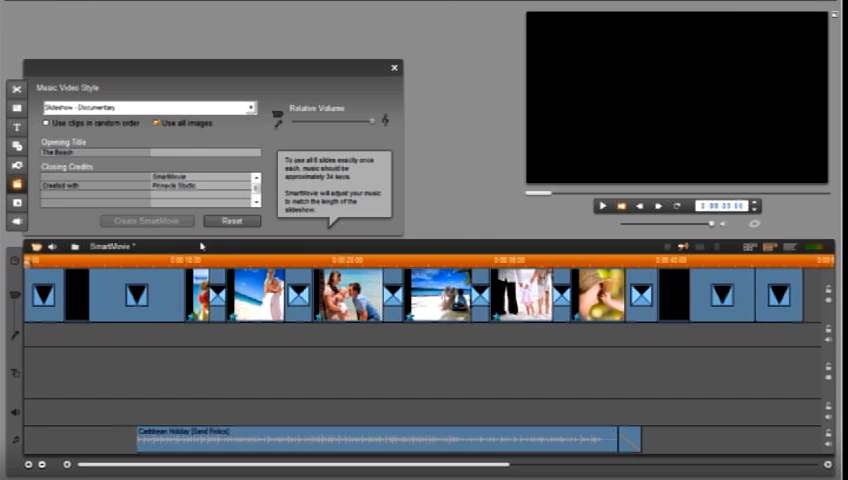
{"action": "mouse_move", "coordinate": [608, 230]}
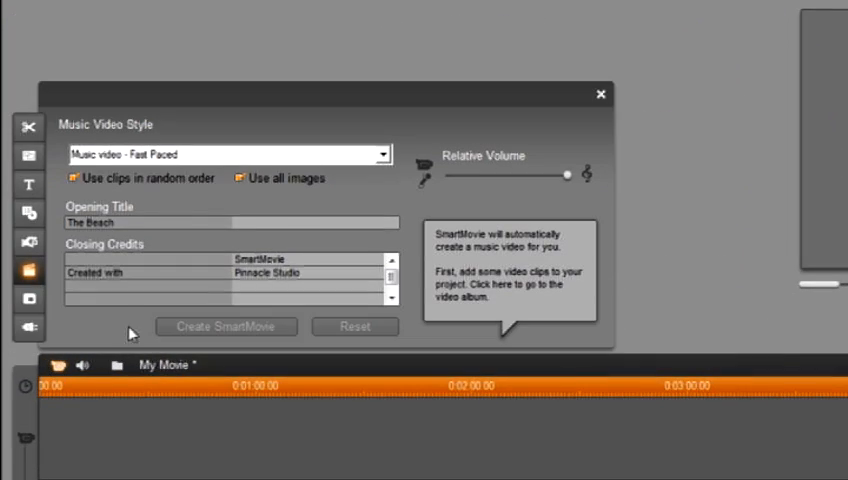
{"action": "mouse_move", "coordinate": [388, 162]}
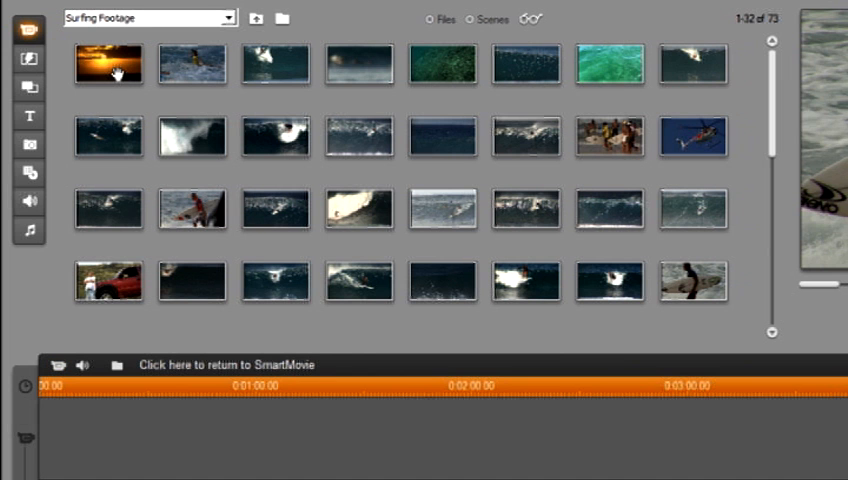
Begin adding Surfing Footage clips to the fast-paced music video
{"action": "left_click", "coordinate": [107, 65]}
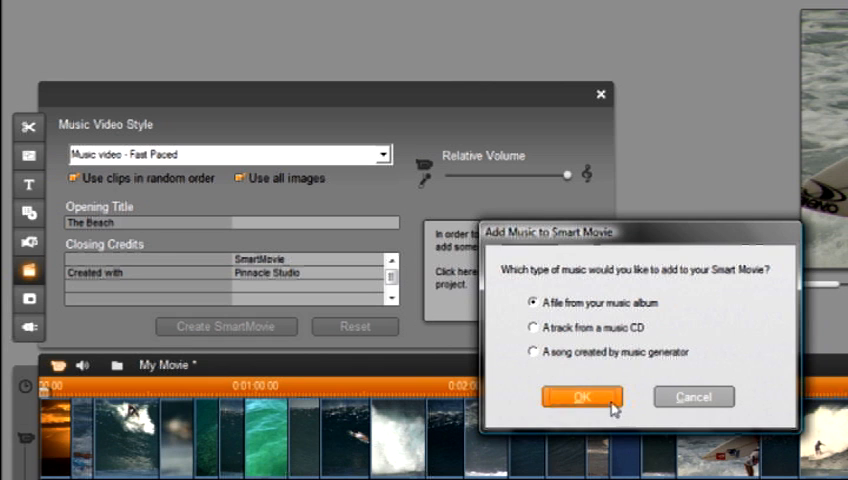
{"action": "left_click", "coordinate": [582, 397]}
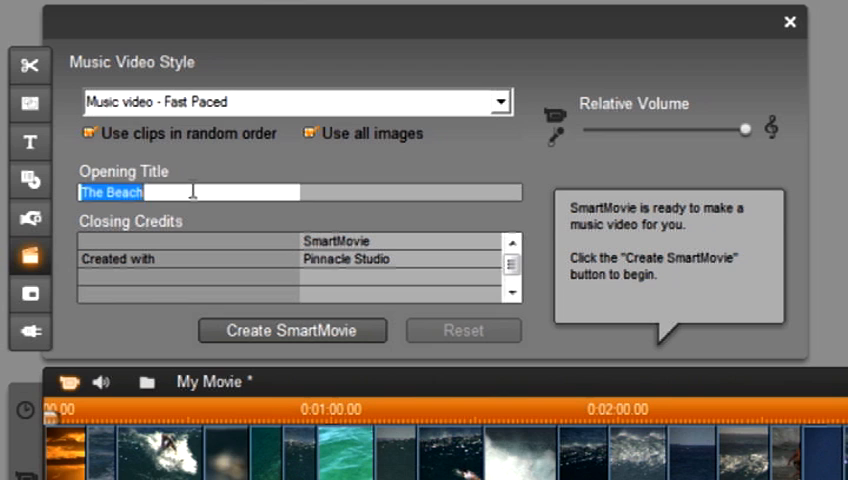
Set the opening title to 'Surfs Up' and start creating the surfing SmartMovie
{"action": "type", "text": "Surf"}
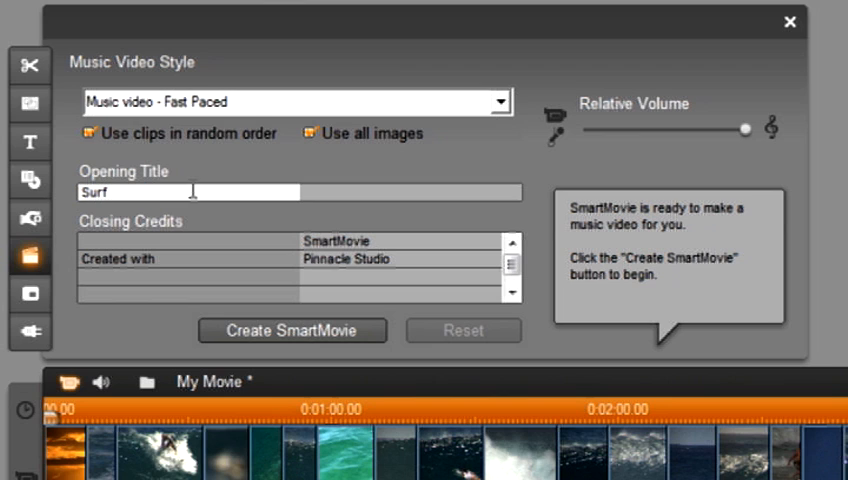
{"action": "type", "text": "s Up"}
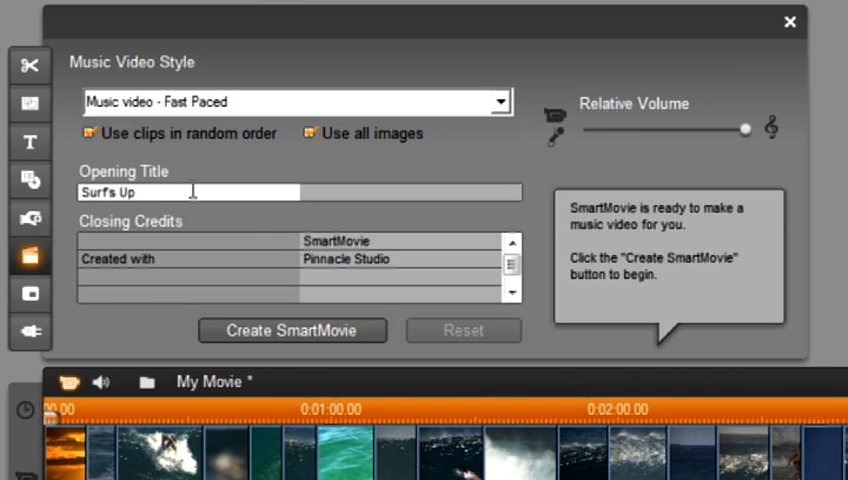
{"action": "left_click", "coordinate": [293, 330]}
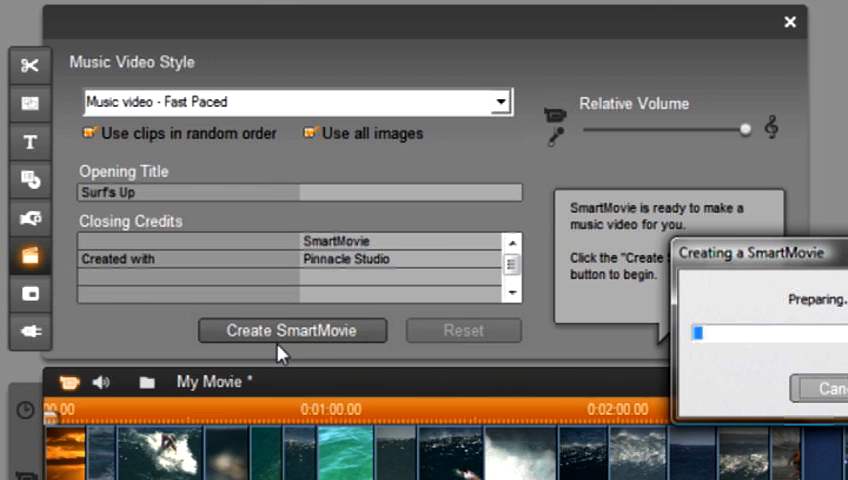
{"action": "left_click", "coordinate": [293, 330]}
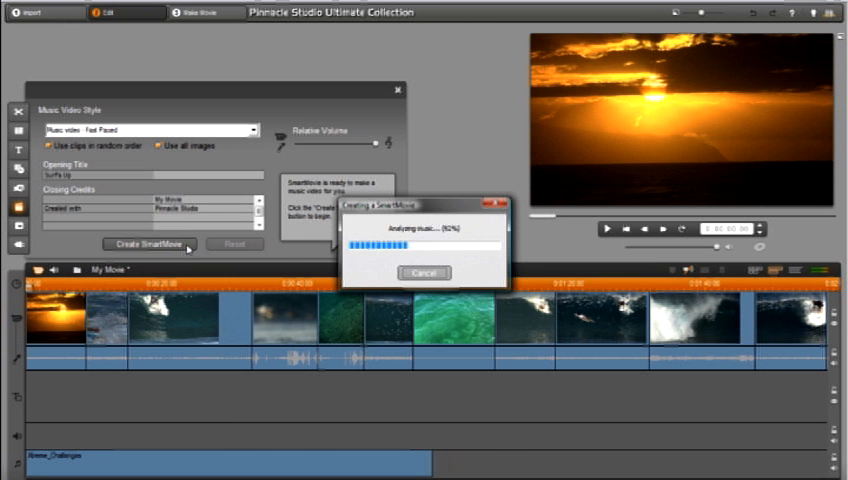